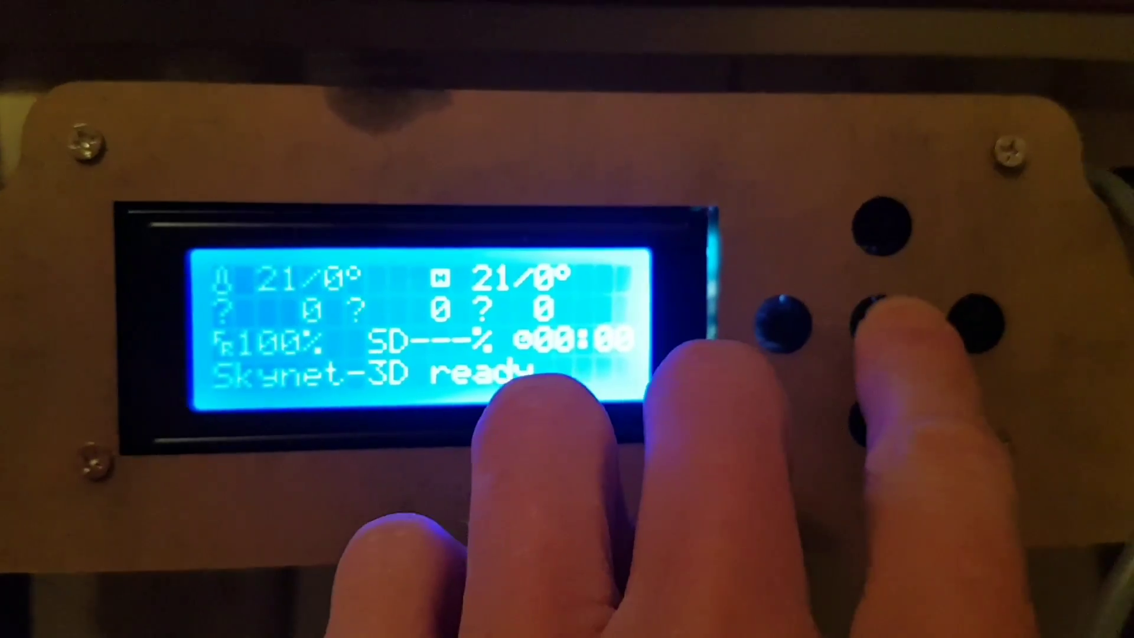
Open the Marlin main menu (Info screen, Prepare, Control, No SD card) from the status readout.
click(887, 314)
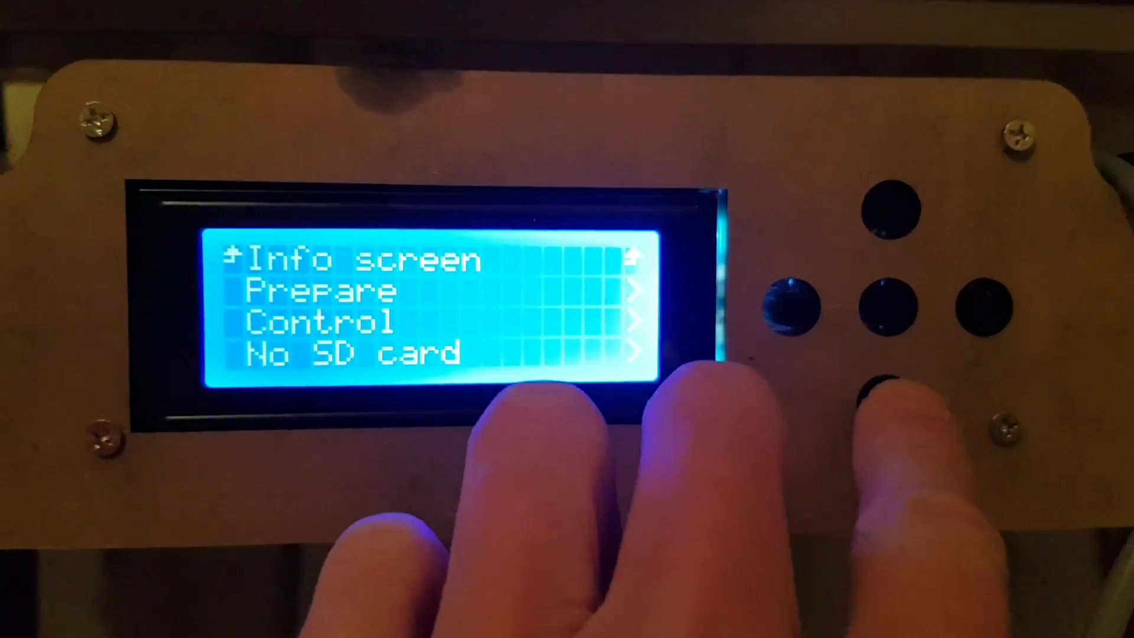